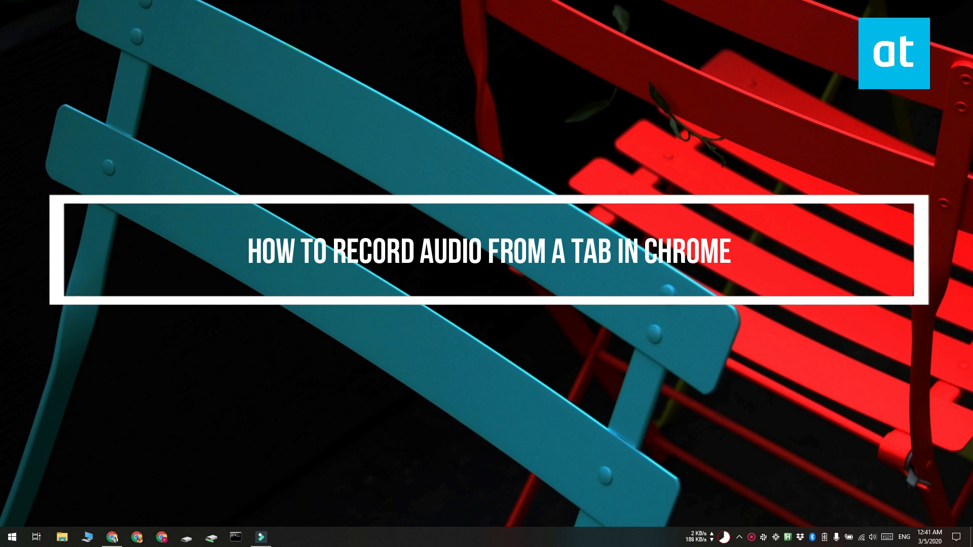
mouse_move(100, 330)
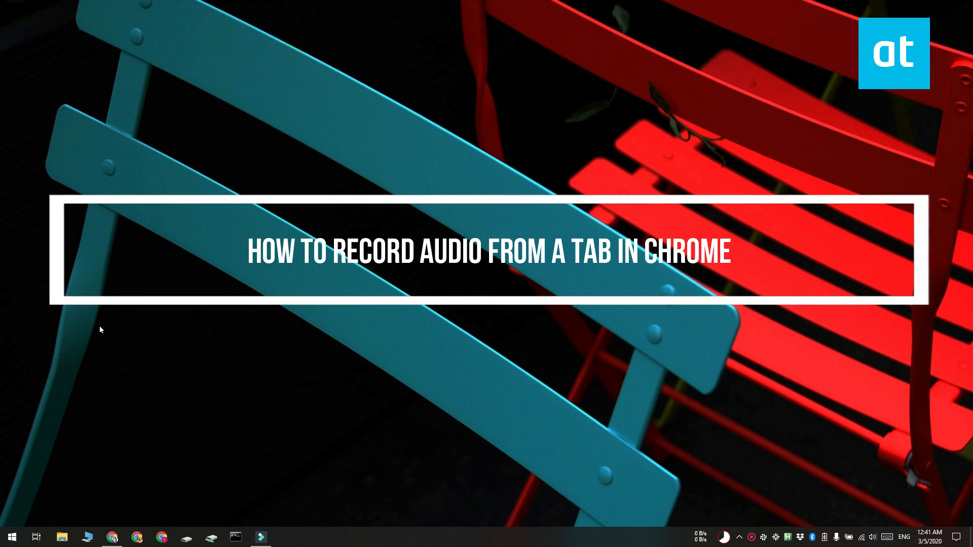
- Bring up the Chrome window showing the installed Chrome Audio Capture store listing
click(112, 537)
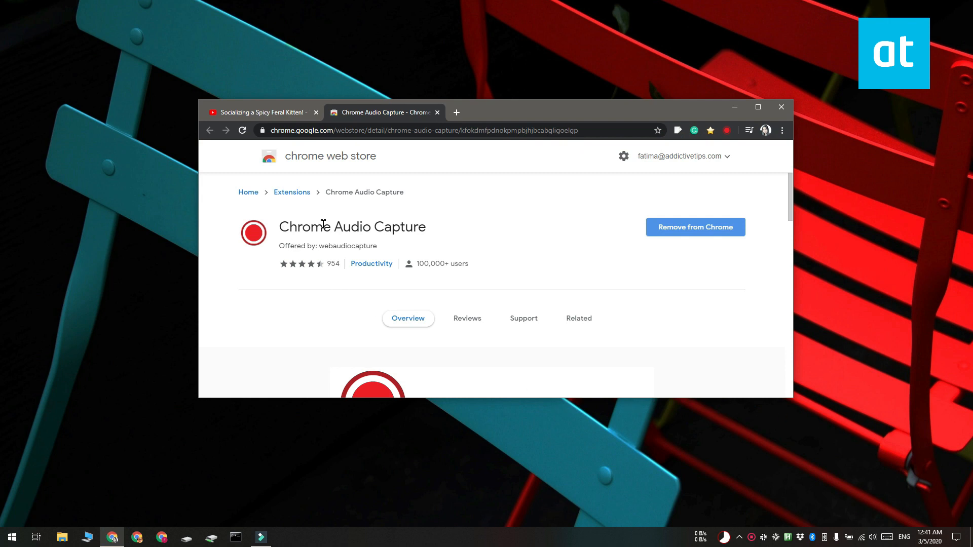
mouse_move(652, 393)
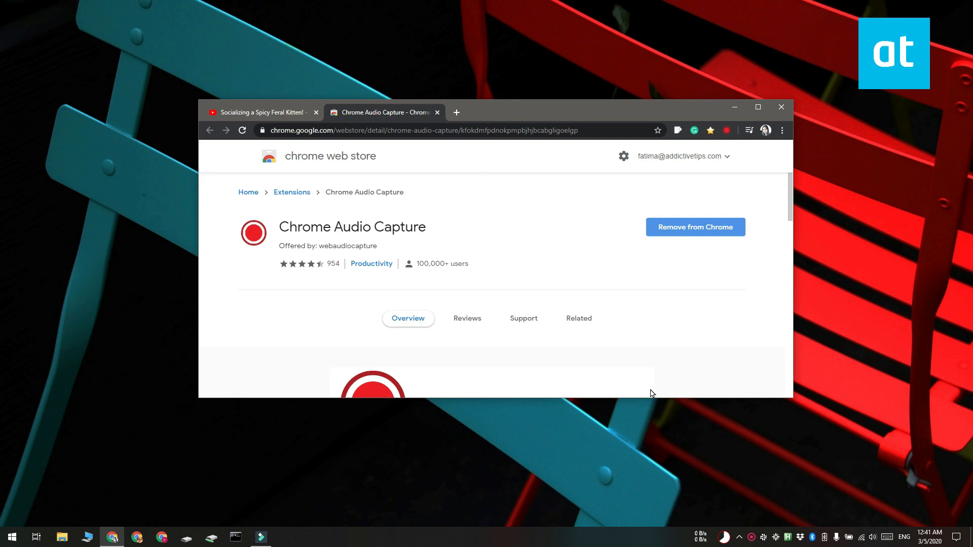
mouse_move(384, 113)
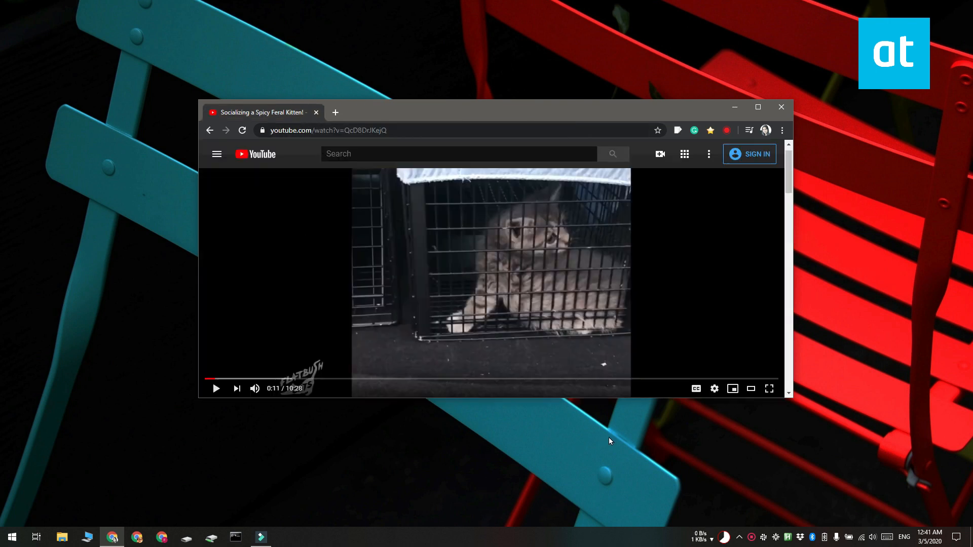
mouse_move(738, 138)
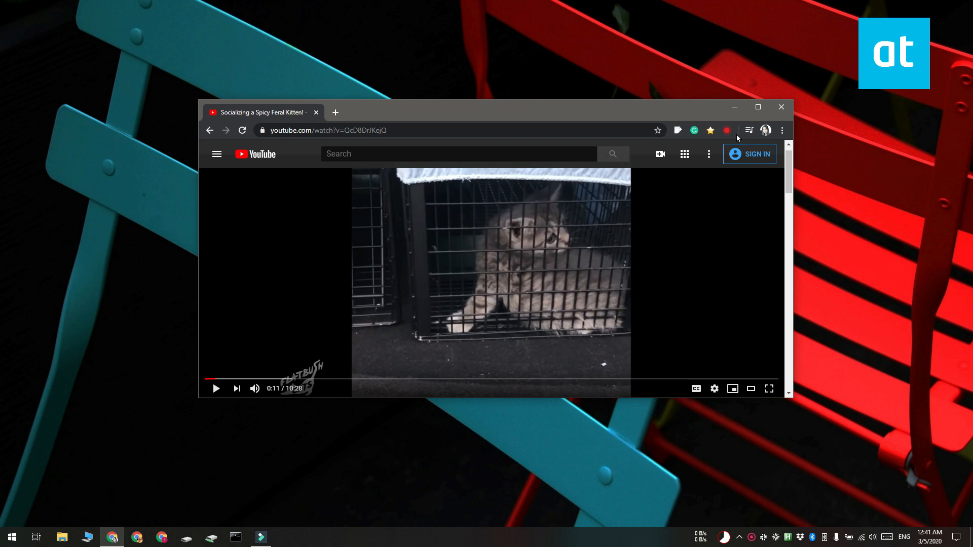
- Start Chrome Audio Capture recording the YouTube kitten video tab's audio
click(726, 130)
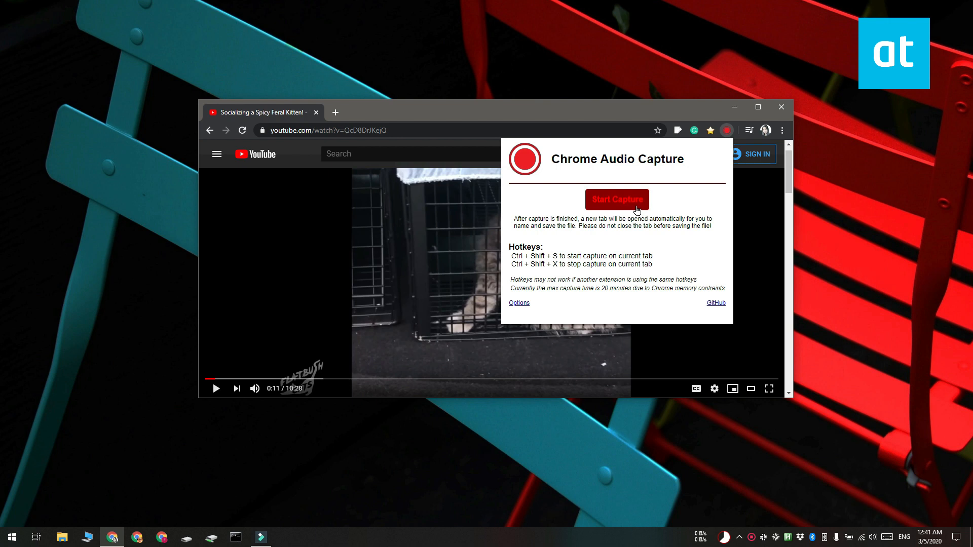
click(616, 199)
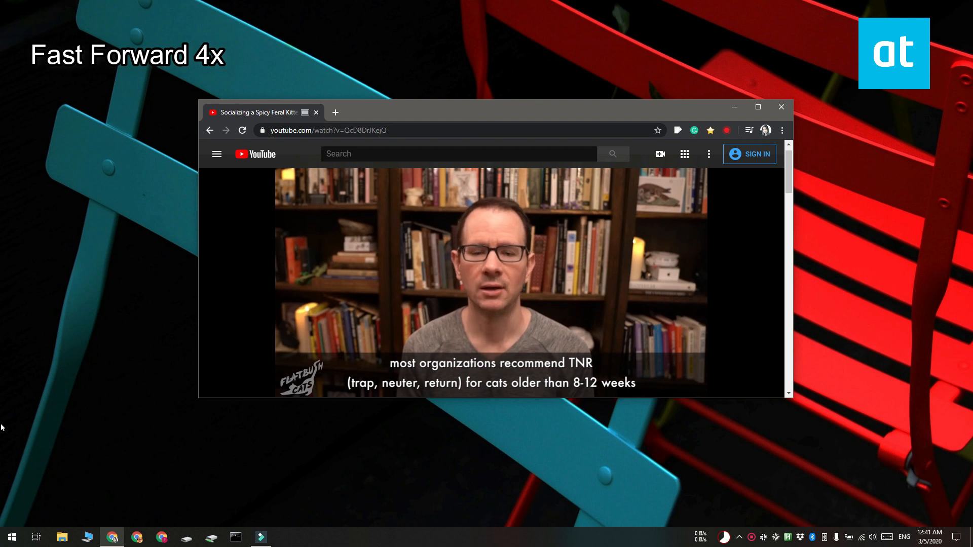
click(726, 130)
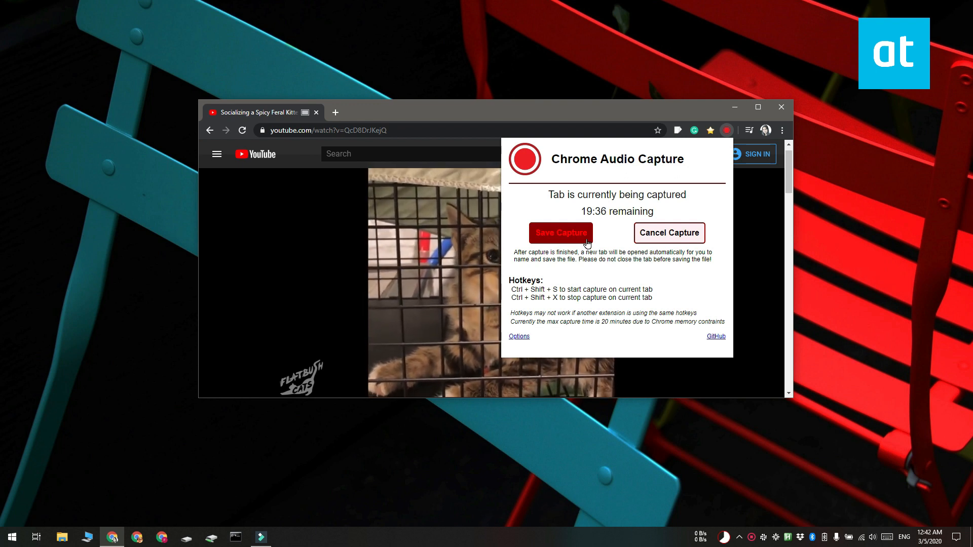
- Stop the capture so the recording is encoded and ready to save
click(559, 233)
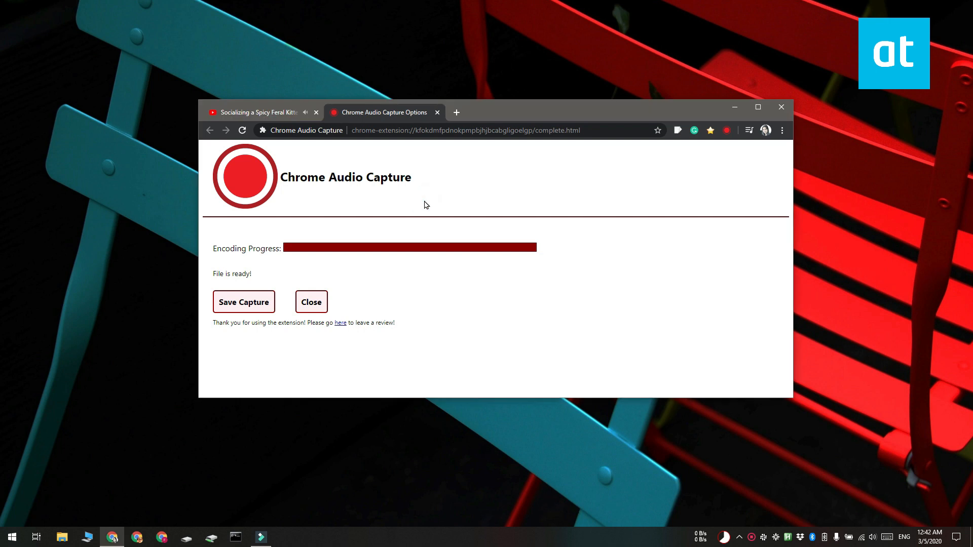
- Save the recording as Thu Mar 05 2020.mp3 on the Desktop and close the YouTube tab
click(243, 301)
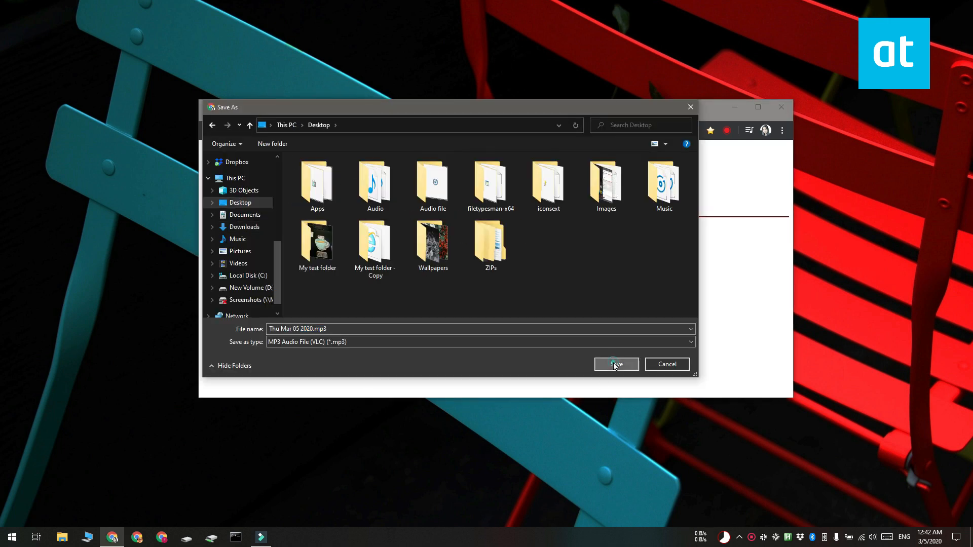
click(615, 364)
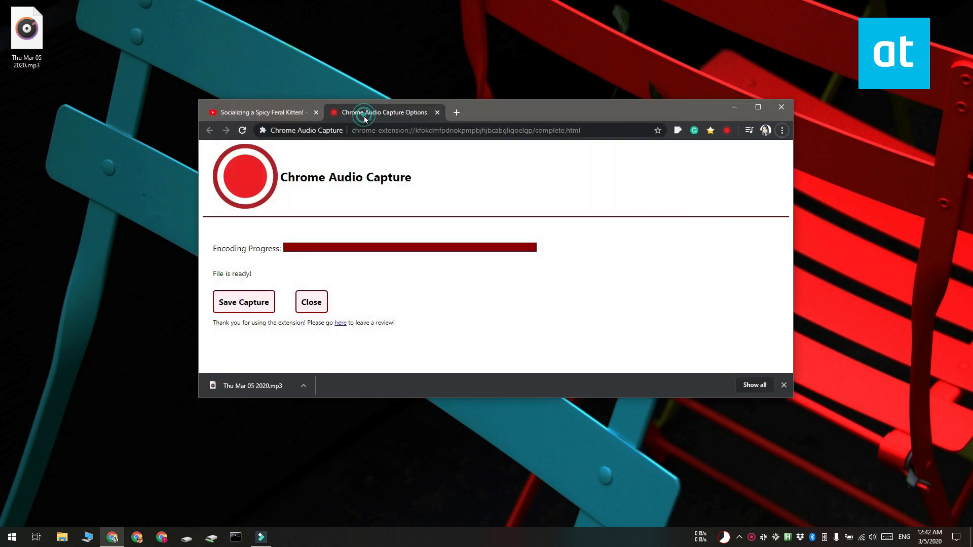
click(316, 113)
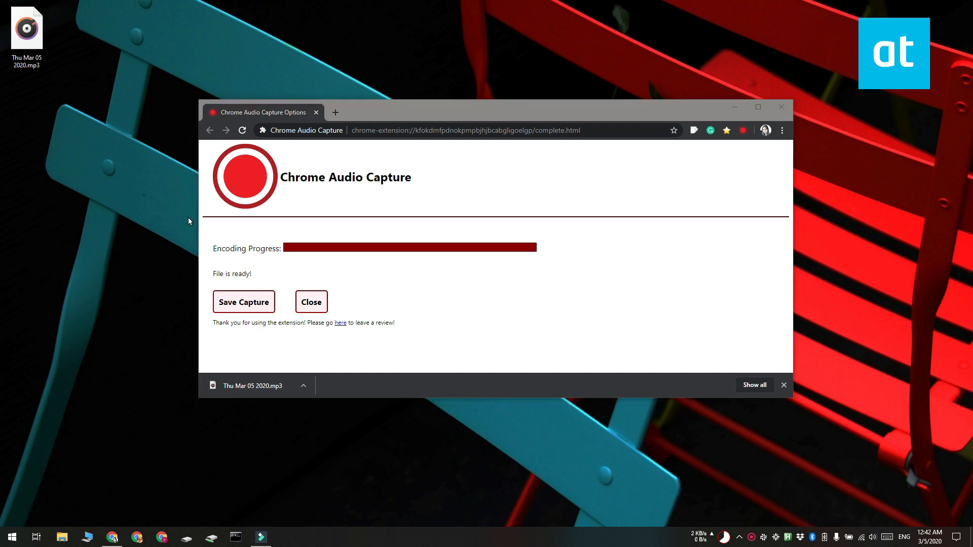
- Open Chrome Audio Capture's options: mute, 20-minute limit, mp3 output, High quality
click(782, 384)
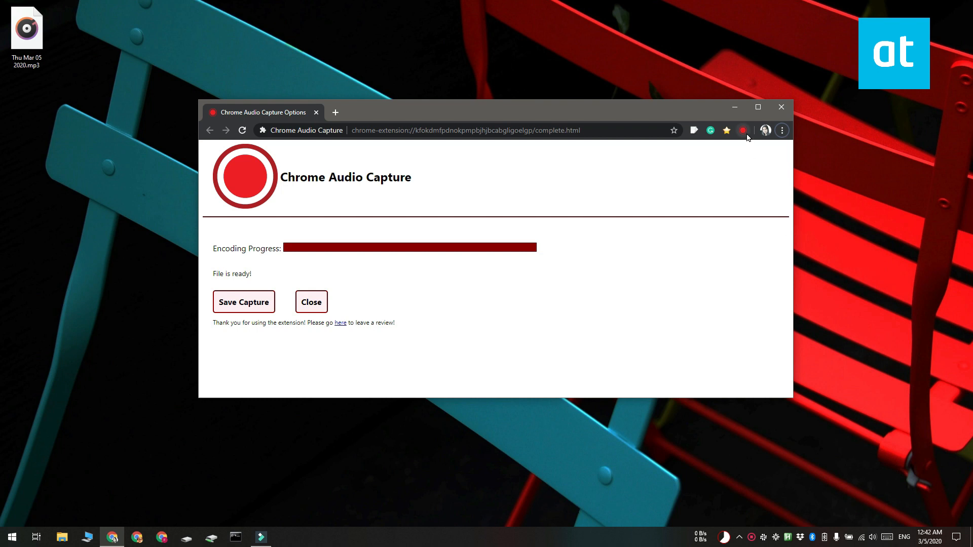
click(743, 130)
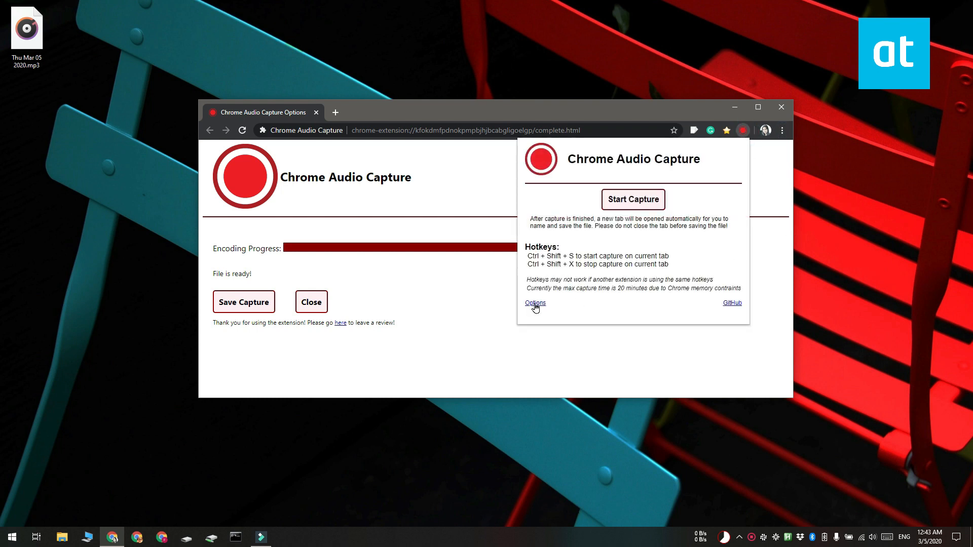
click(536, 303)
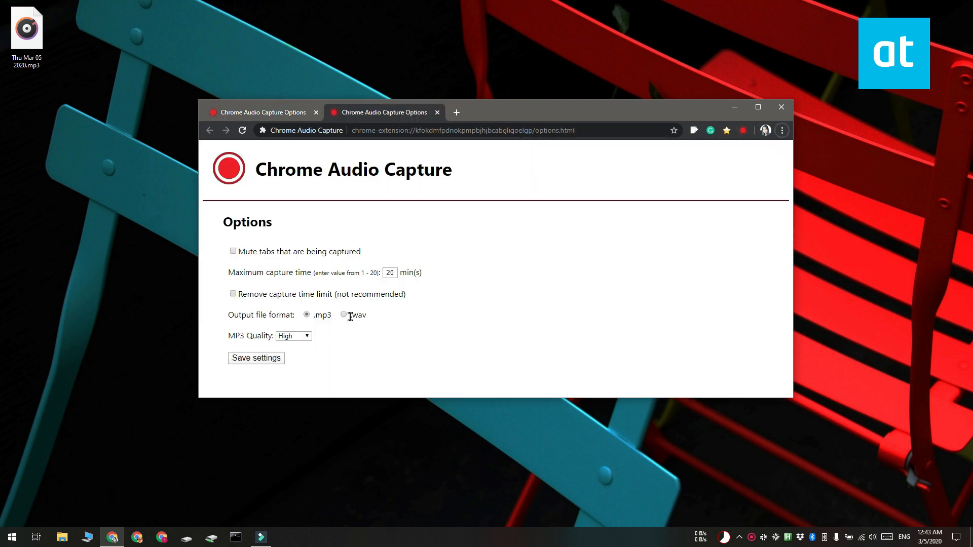
mouse_move(376, 378)
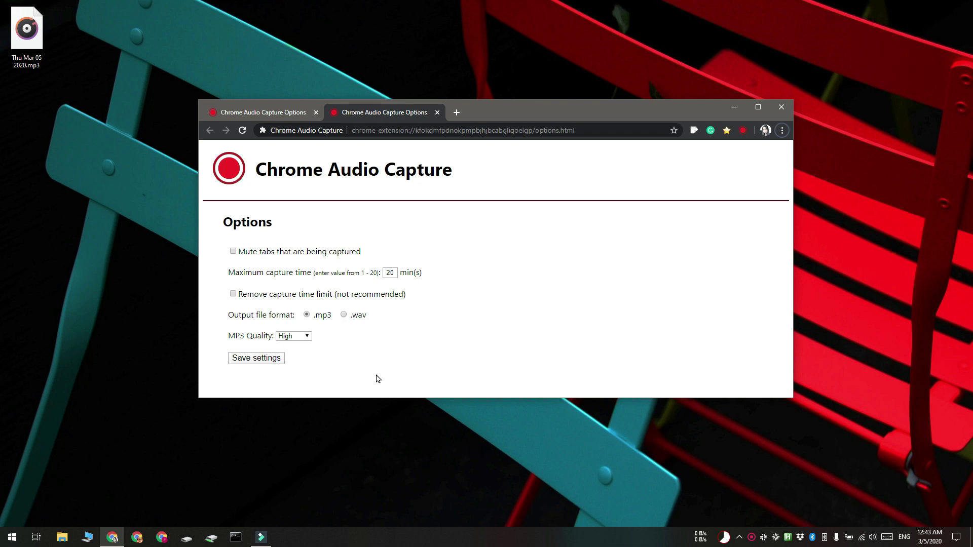